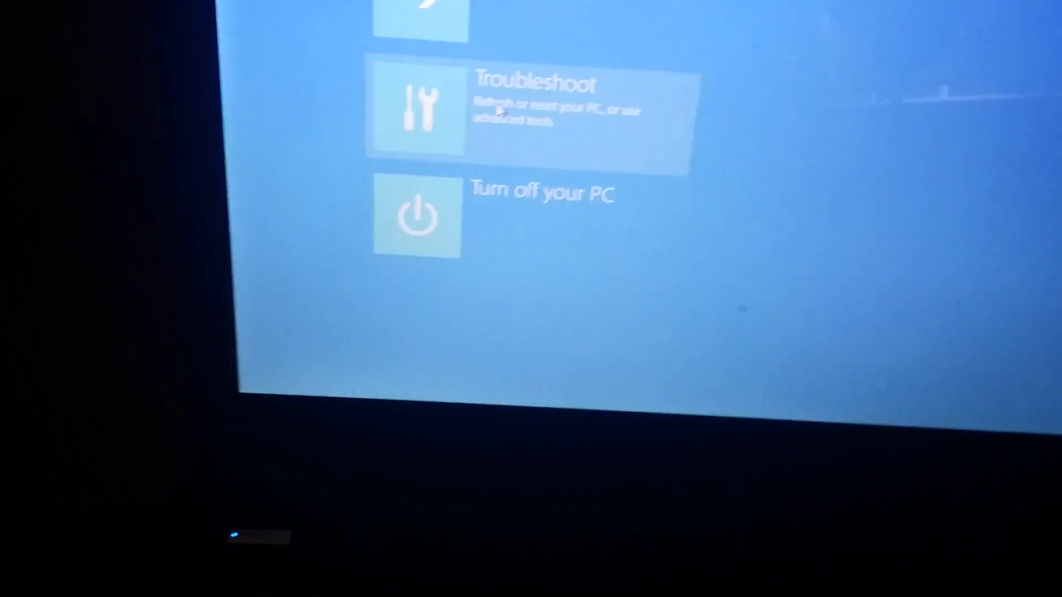
# Choose Troubleshoot on the Choose an option screen to reach refresh and reset options.
pyautogui.click(529, 108)
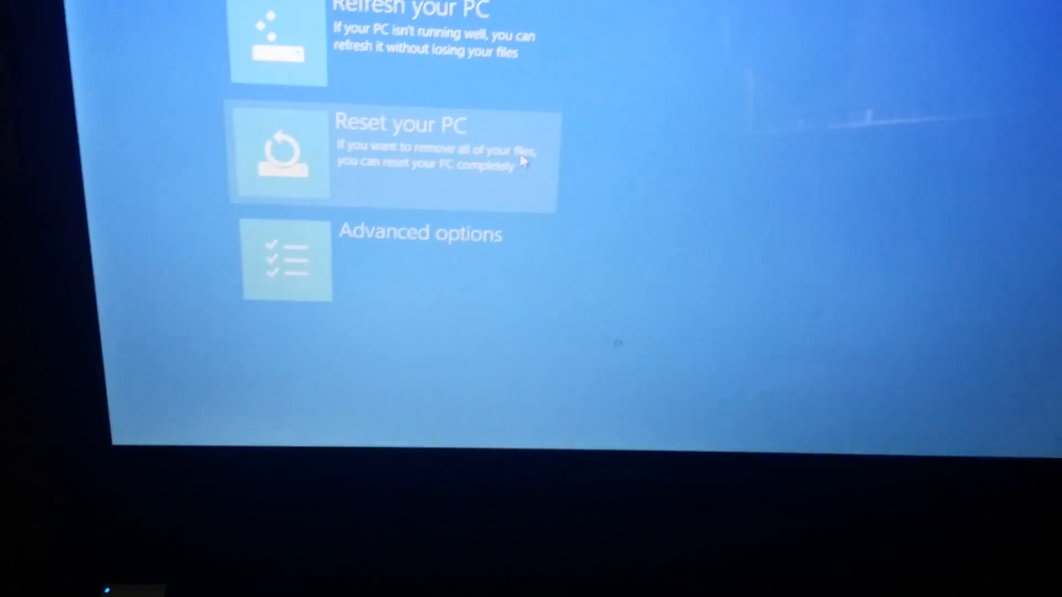
# Choose Reset your PC and select Windows 8 as the target, starting the Please wait phase.
pyautogui.click(392, 152)
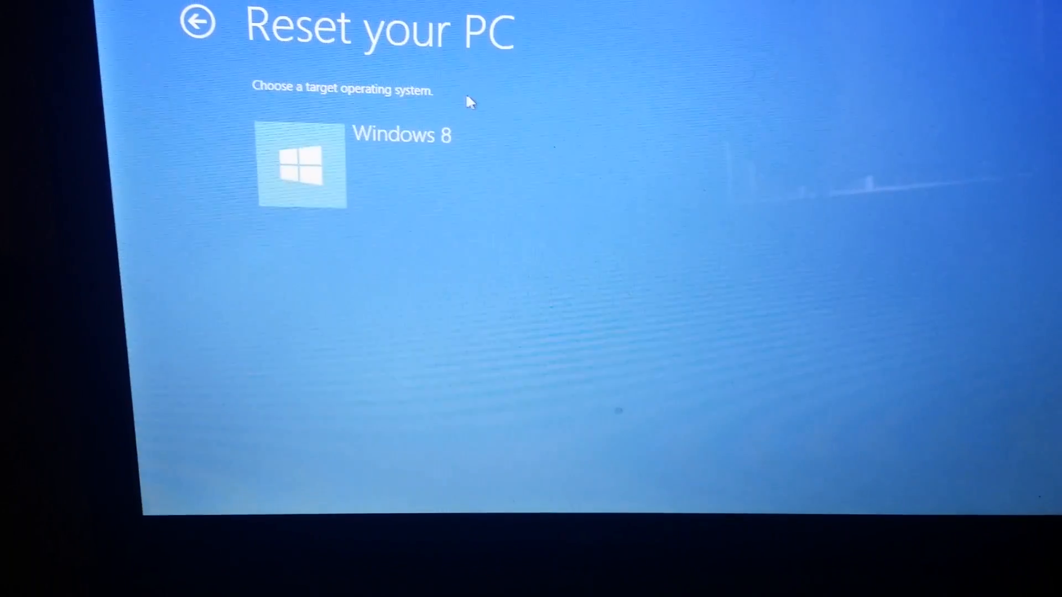
pyautogui.click(301, 165)
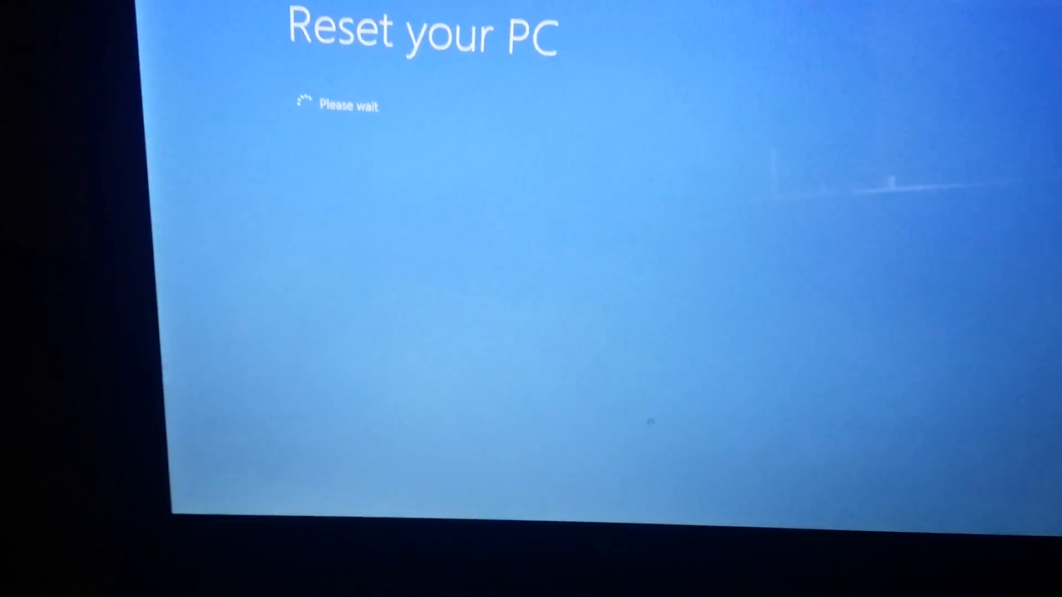